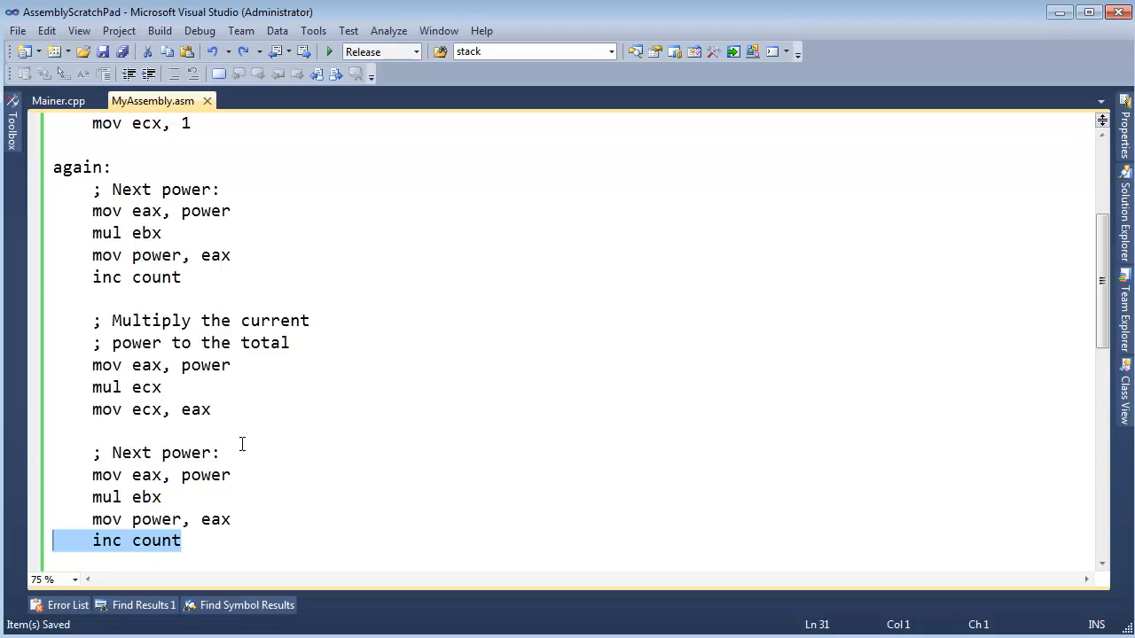
mouse_move(273, 186)
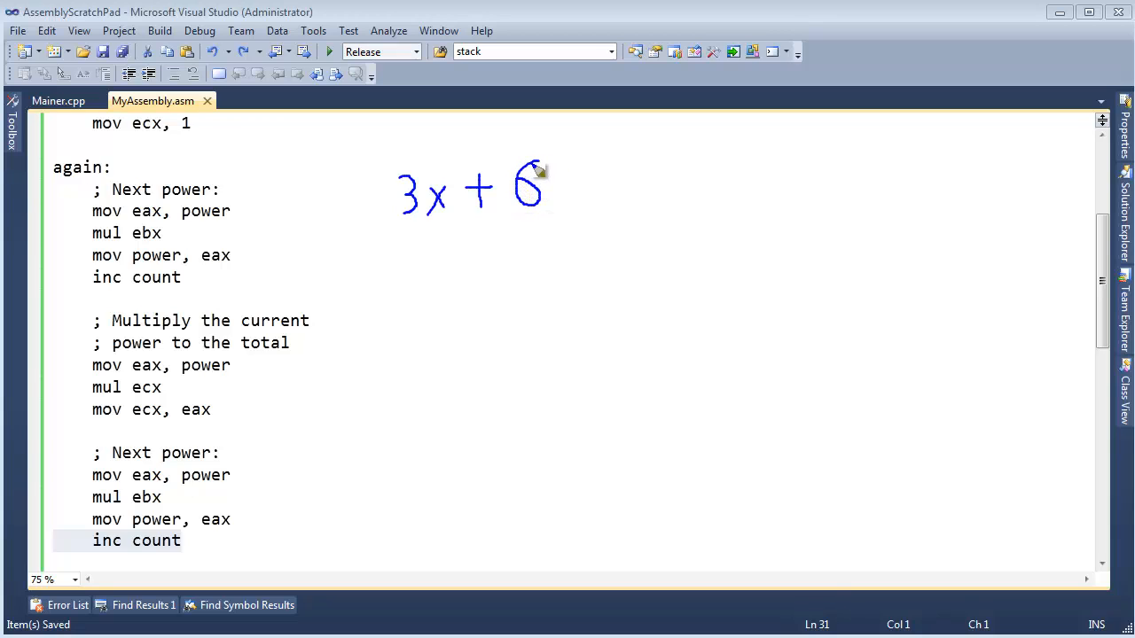
mouse_move(532, 174)
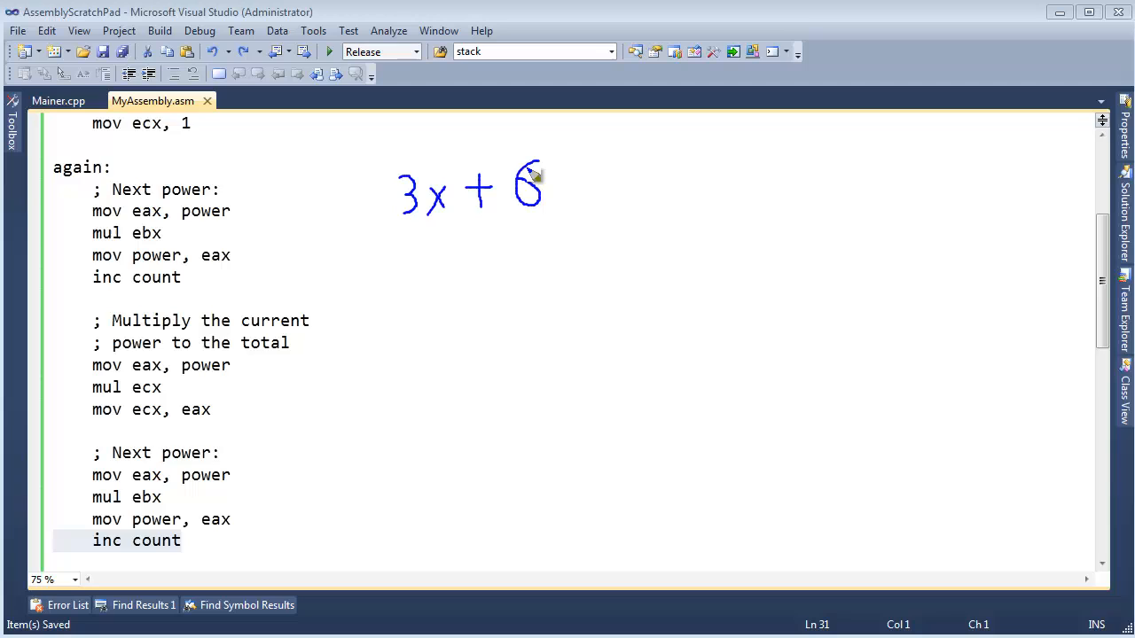
mouse_move(433, 224)
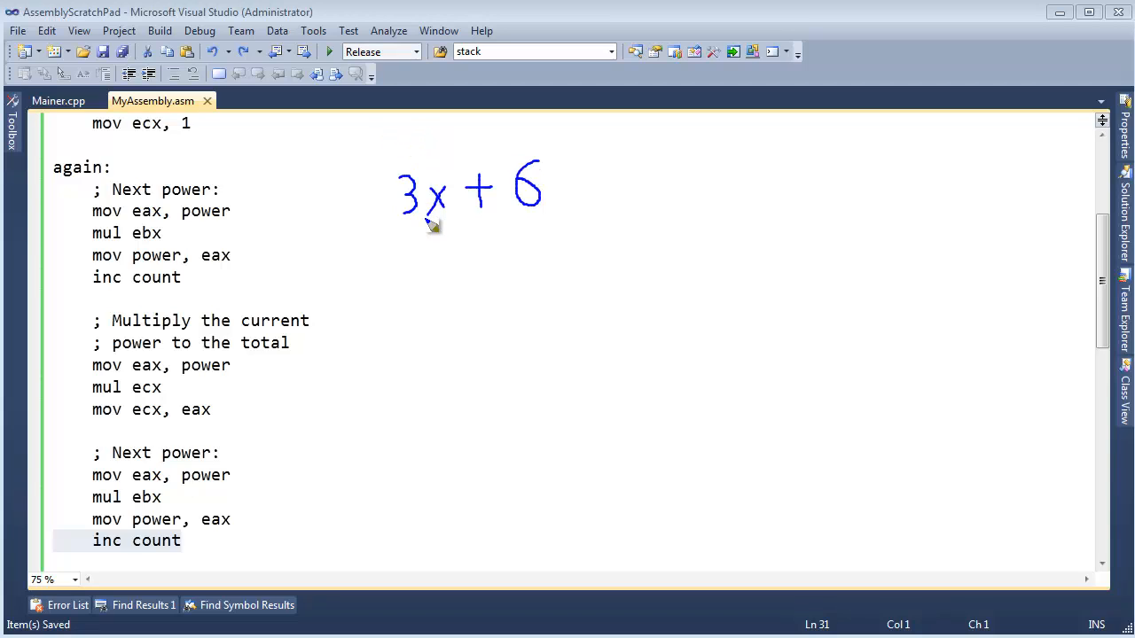
mouse_move(523, 238)
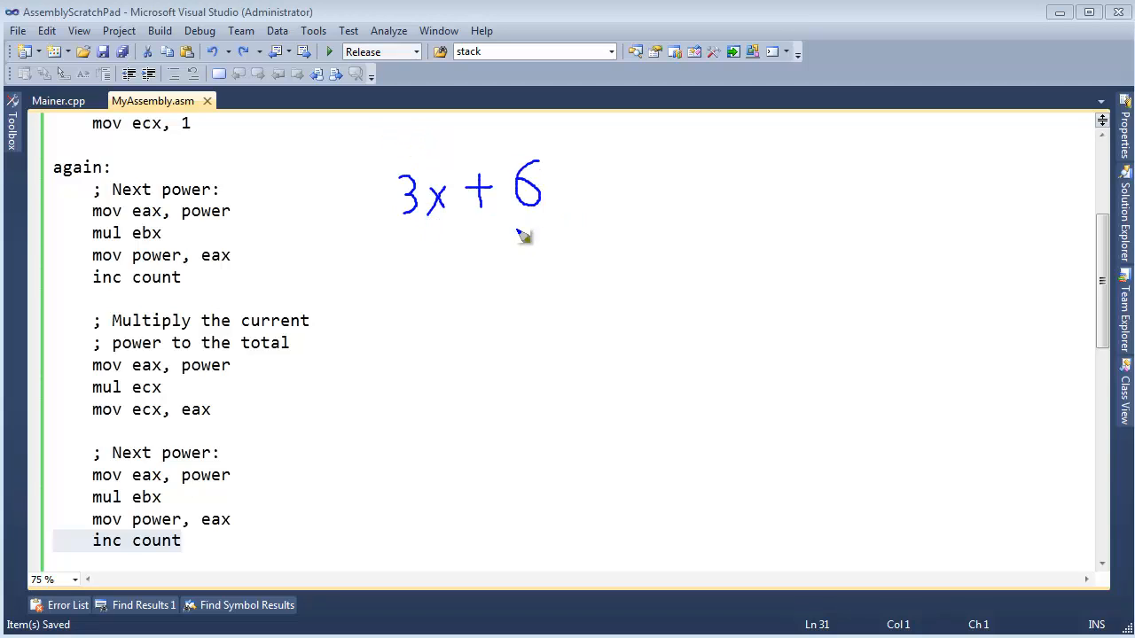
mouse_move(435, 230)
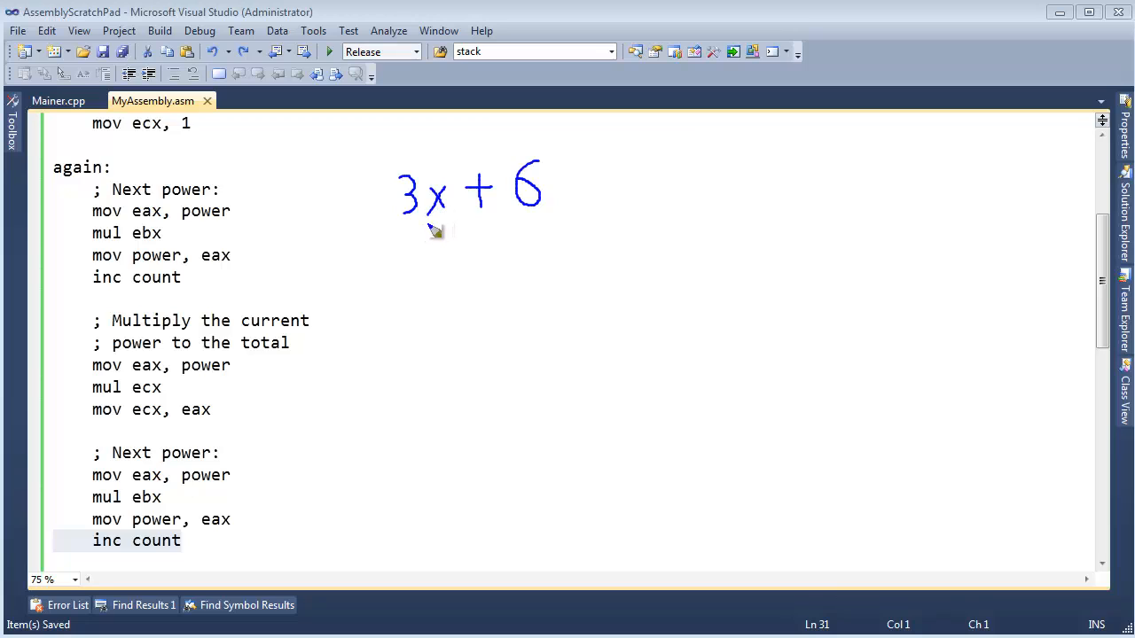
mouse_move(546, 222)
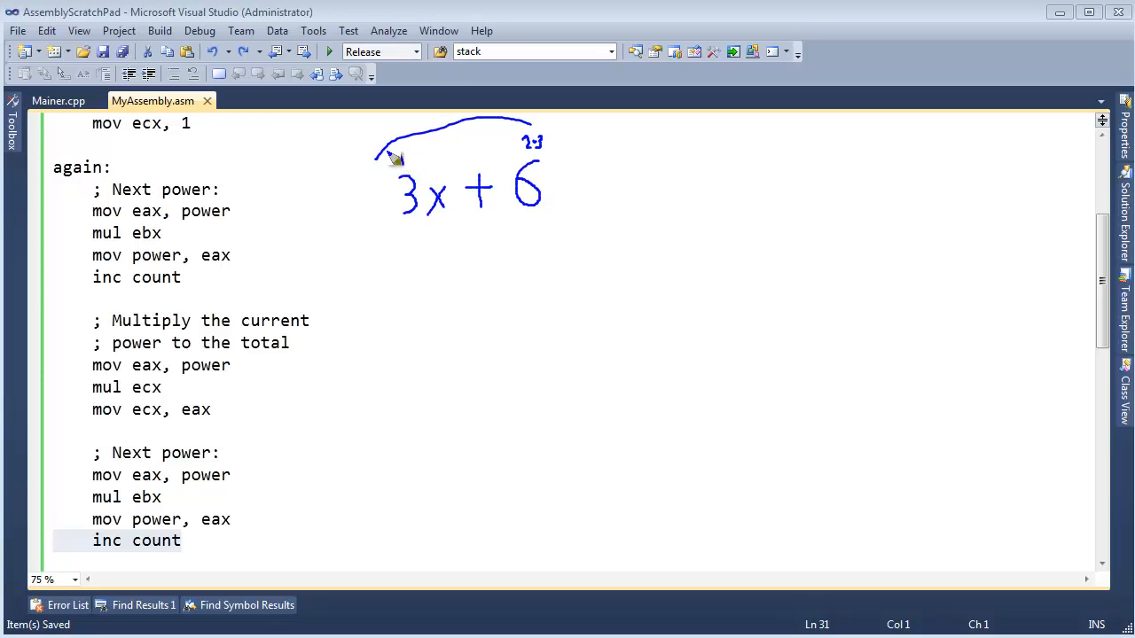
Take the next-power blocks out of the again loop, leaving a semicolon divider, and place one copy below ret.
left_click_drag(408, 257, 417, 305)
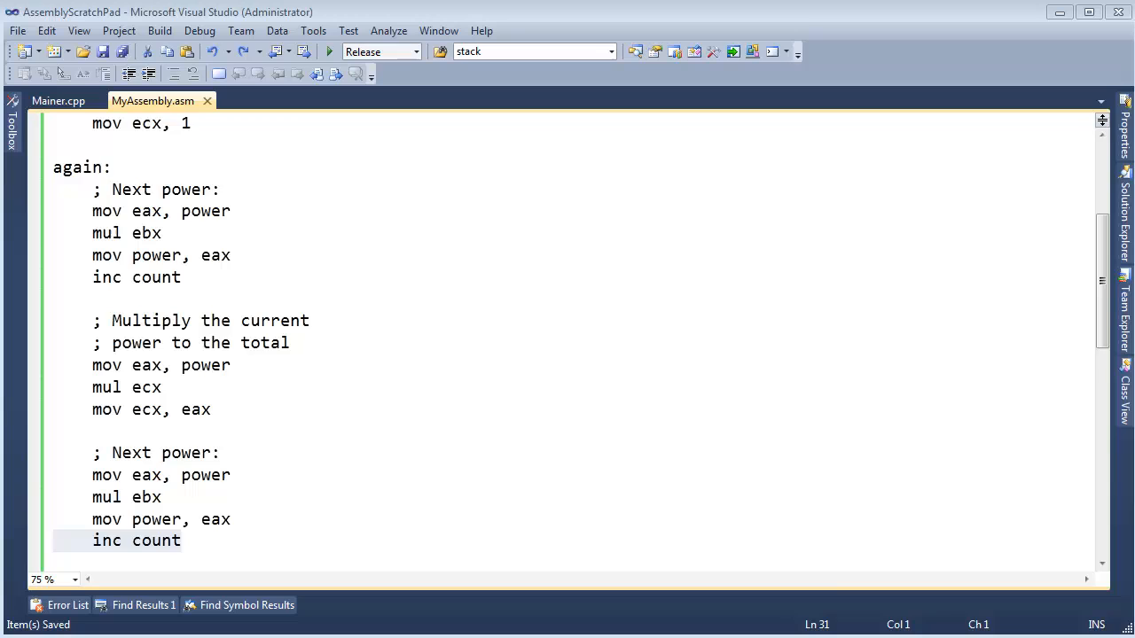
mouse_move(227, 181)
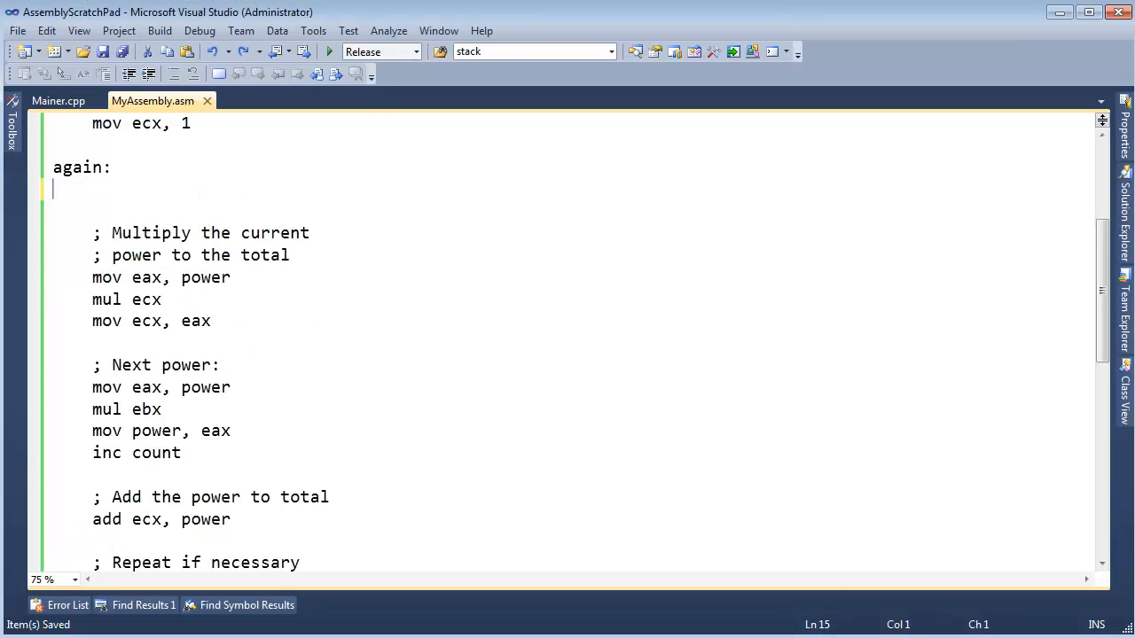
type(";")
left_click(344, 365)
type(";;;;;;;;;;;;;;;;;;;;;;;;;;;;;;;;;;;;;;;;;;;;;;;;;;;;;;;")
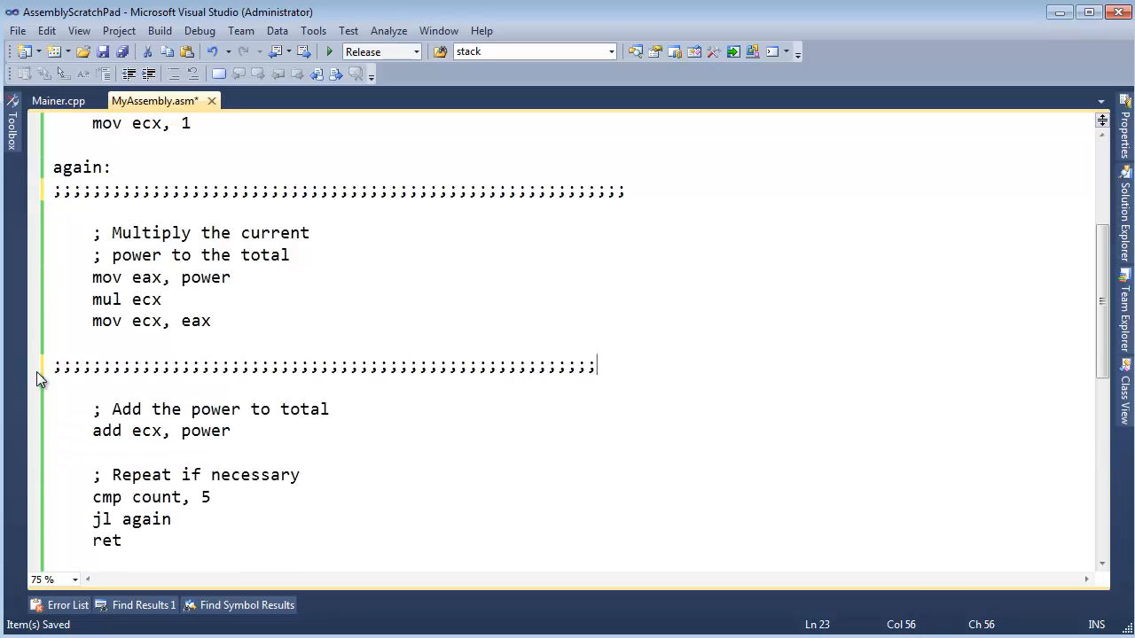
mouse_move(188, 309)
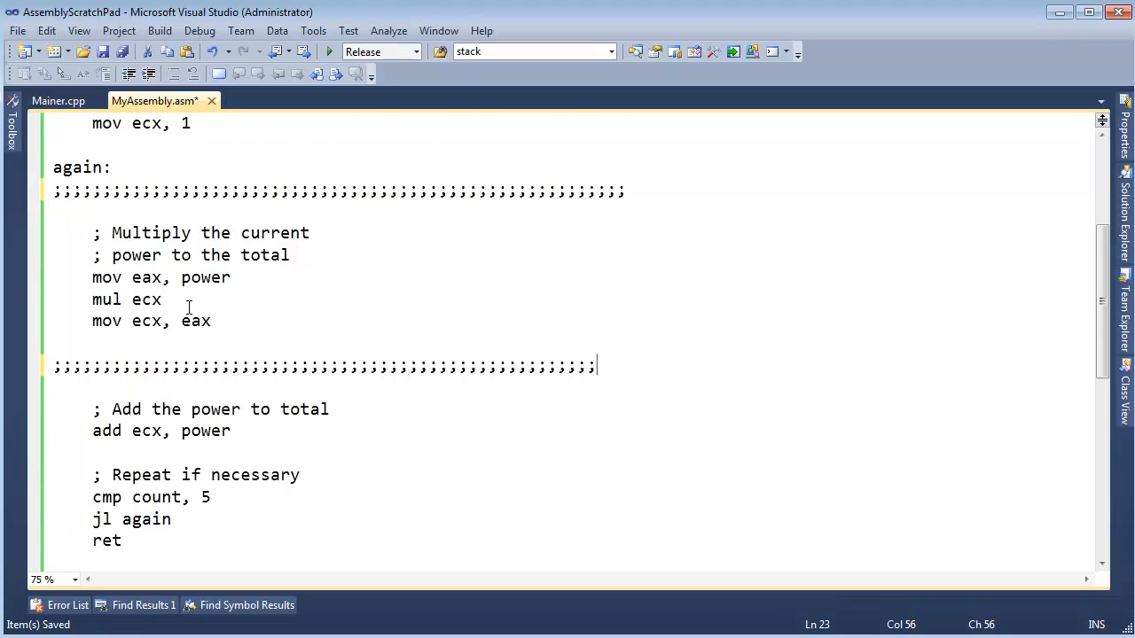
scroll("down", 3)
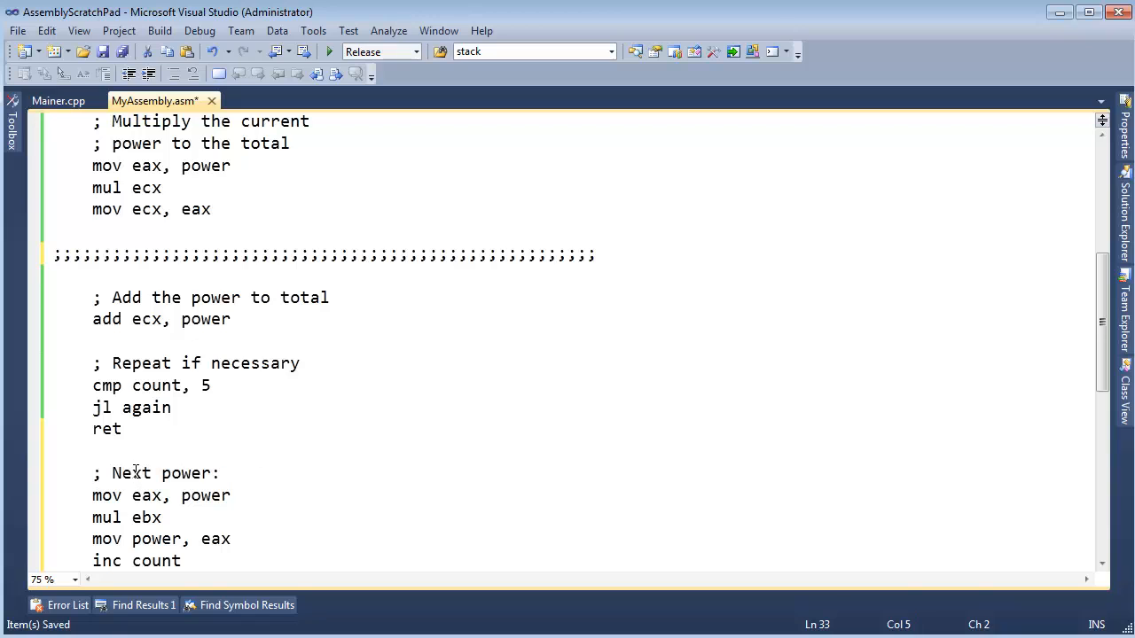
Add the label 'CalculateNextPower:' above the moved next-power block and return to the again label.
left_click(93, 496)
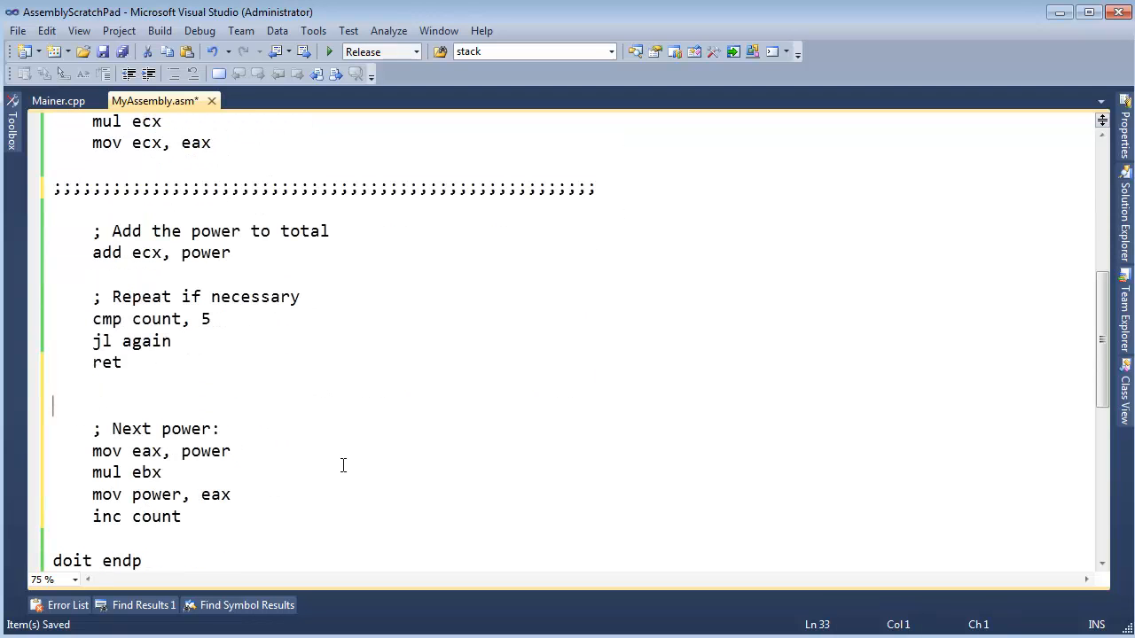
type("Calculat")
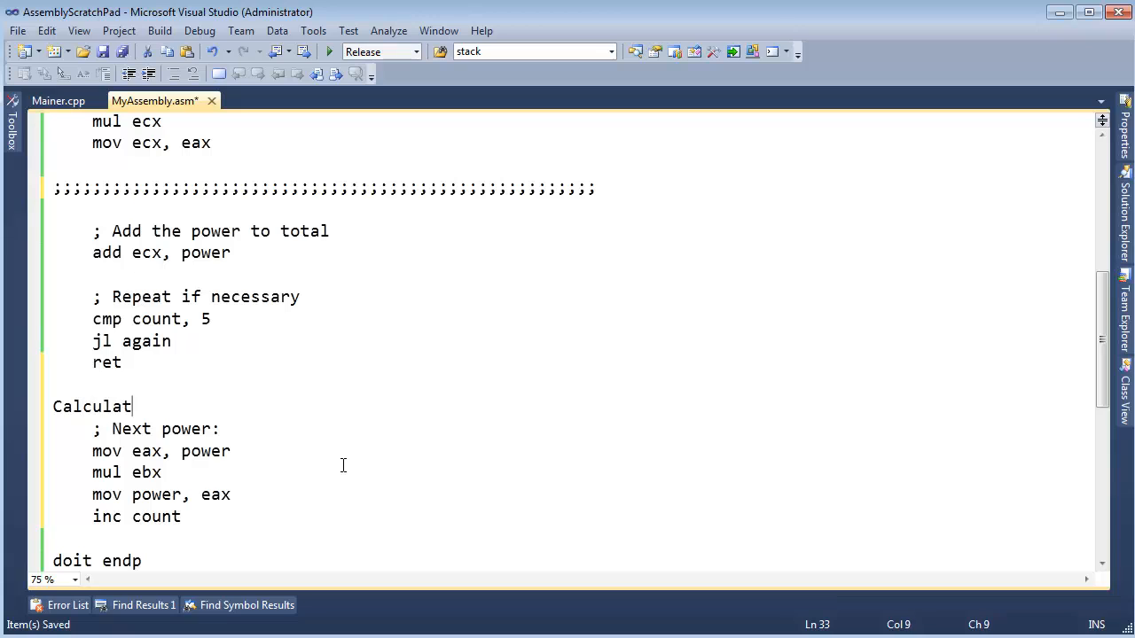
type("eNextPower")
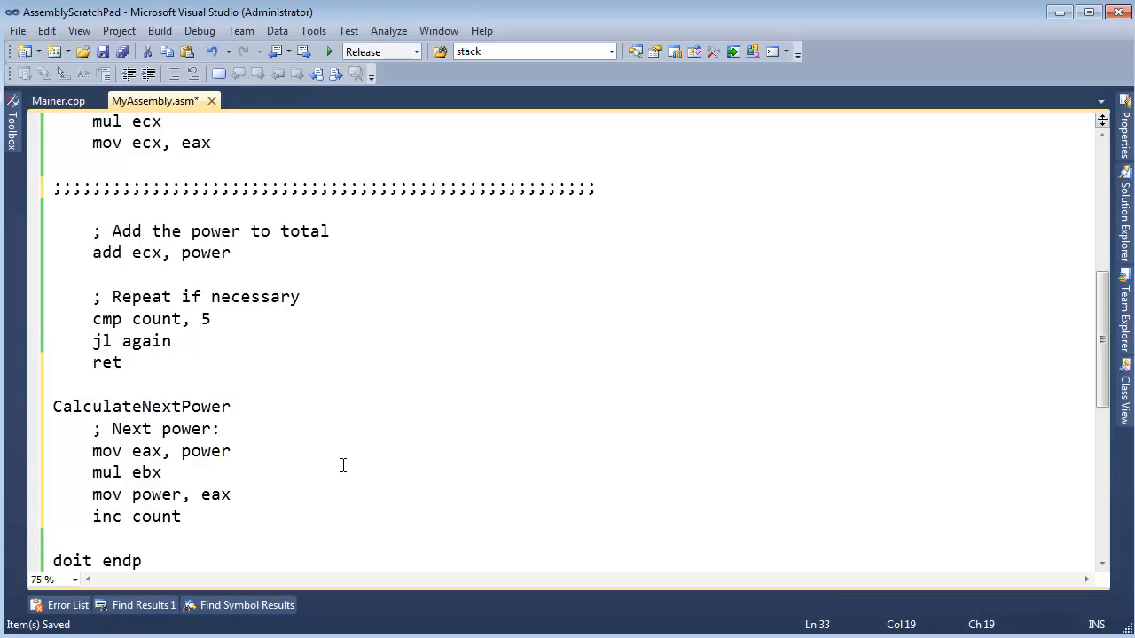
type(":")
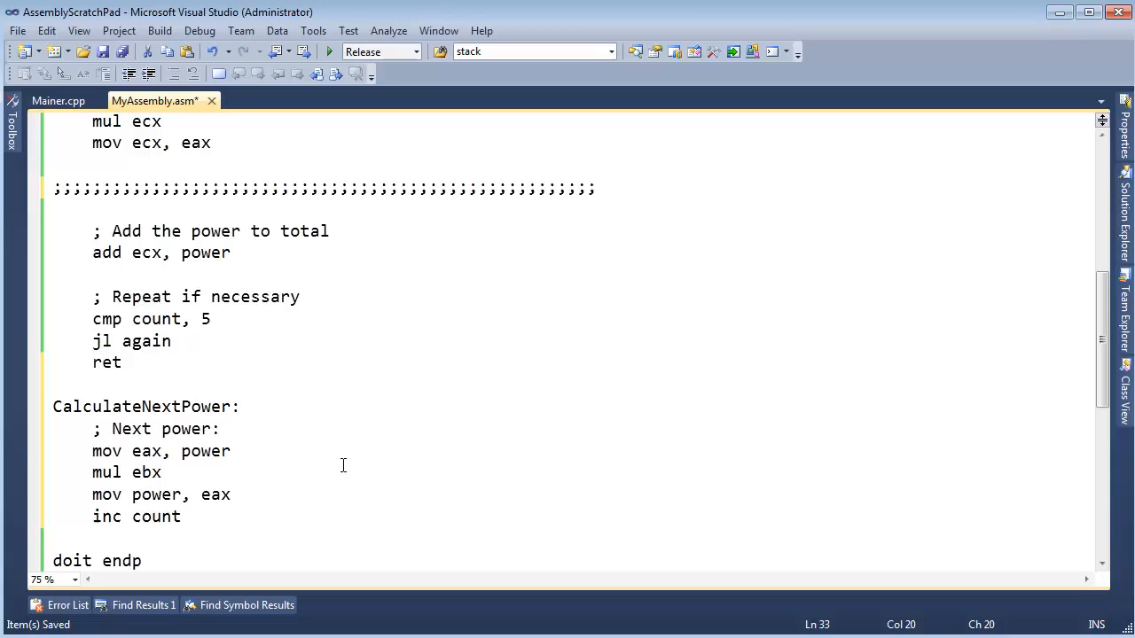
left_click(241, 406)
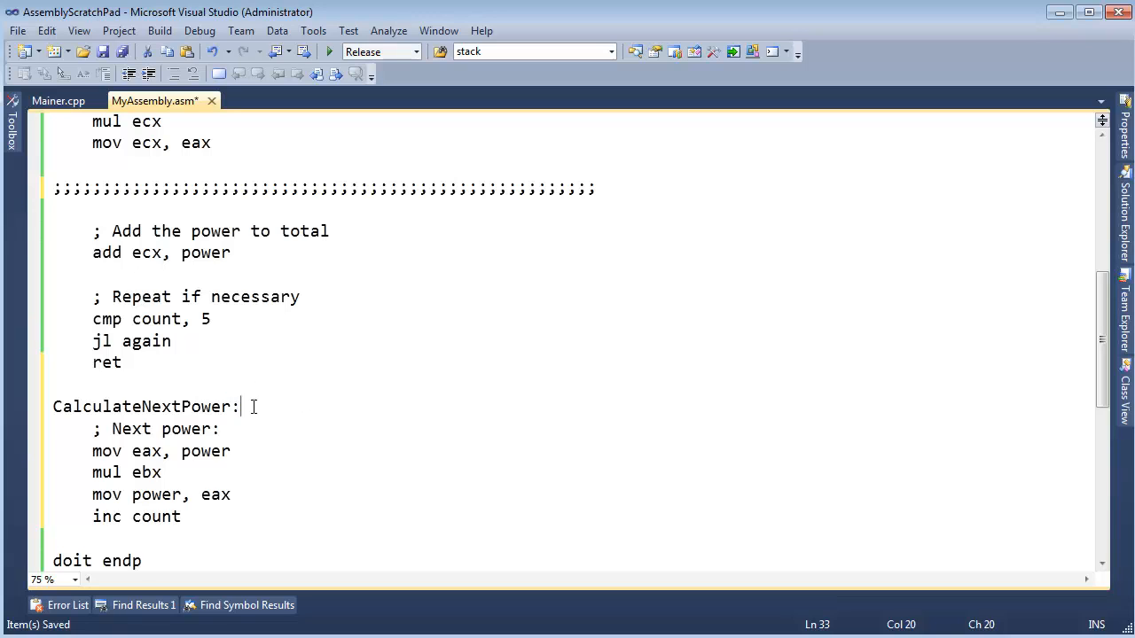
double_click(142, 406)
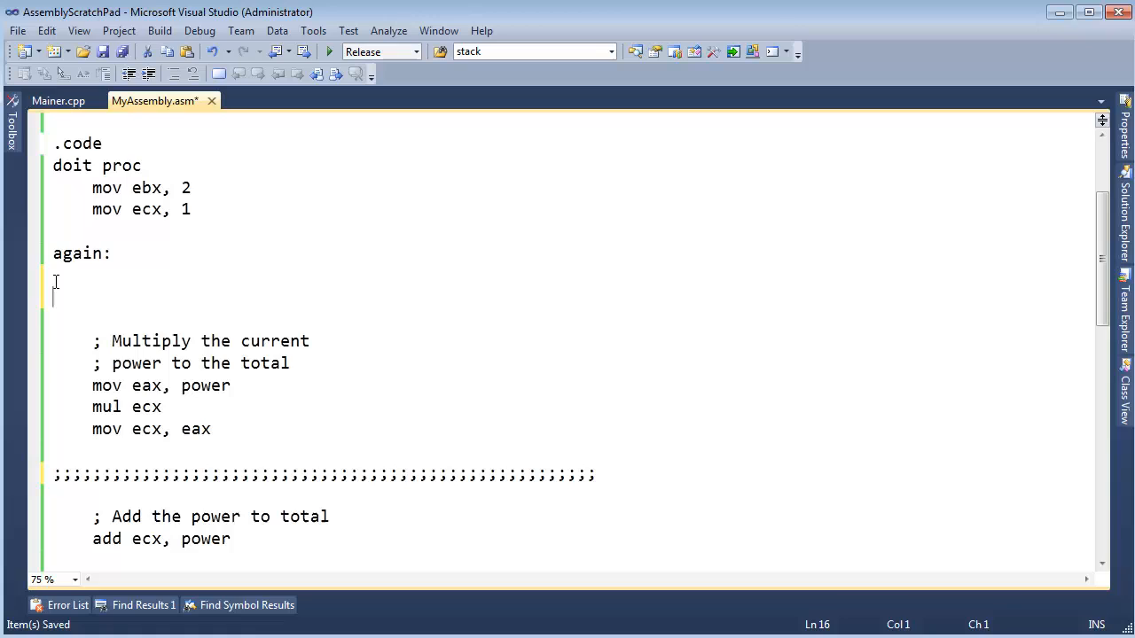
Begin a 'jmp CalculateNextPower' instruction on the blank line under again: using IntelliSense.
type("jmp")
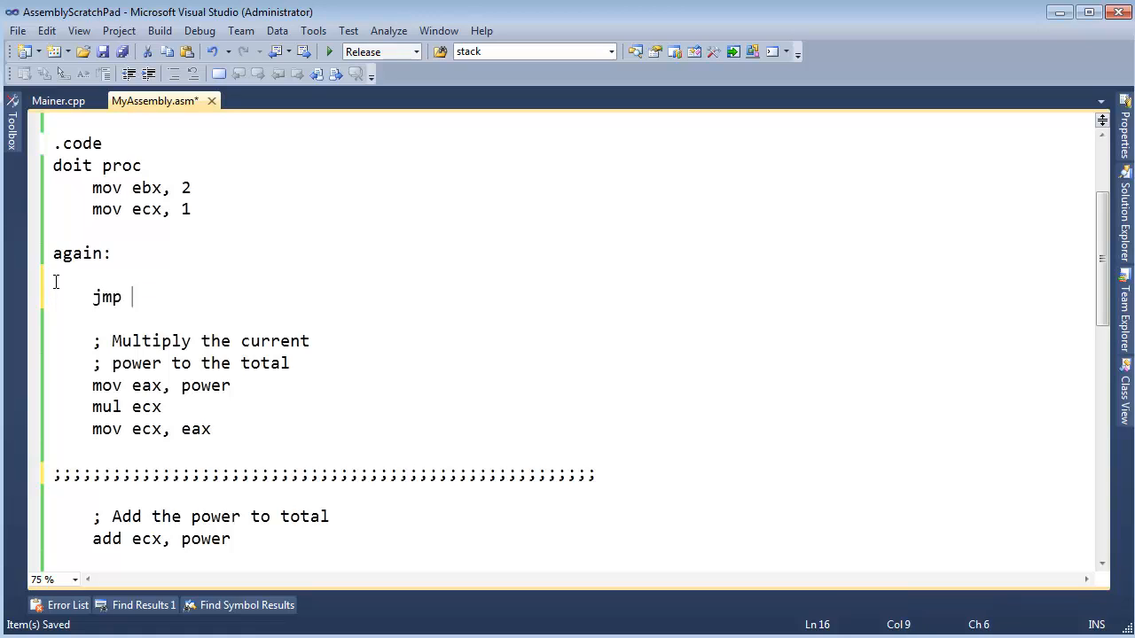
type("Calu")
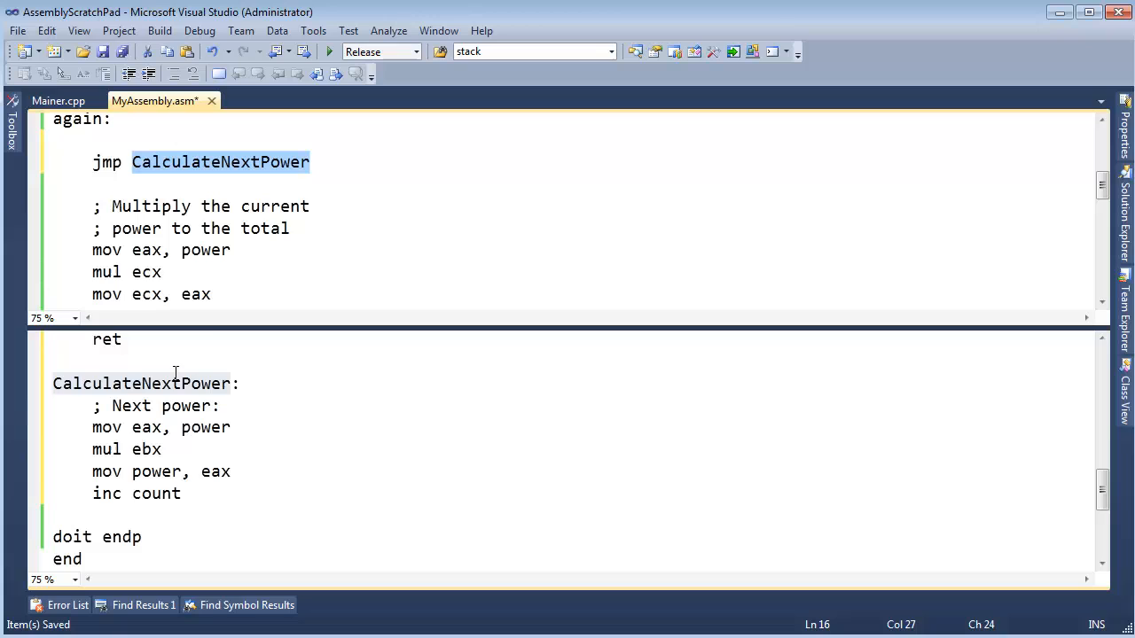
mouse_move(209, 479)
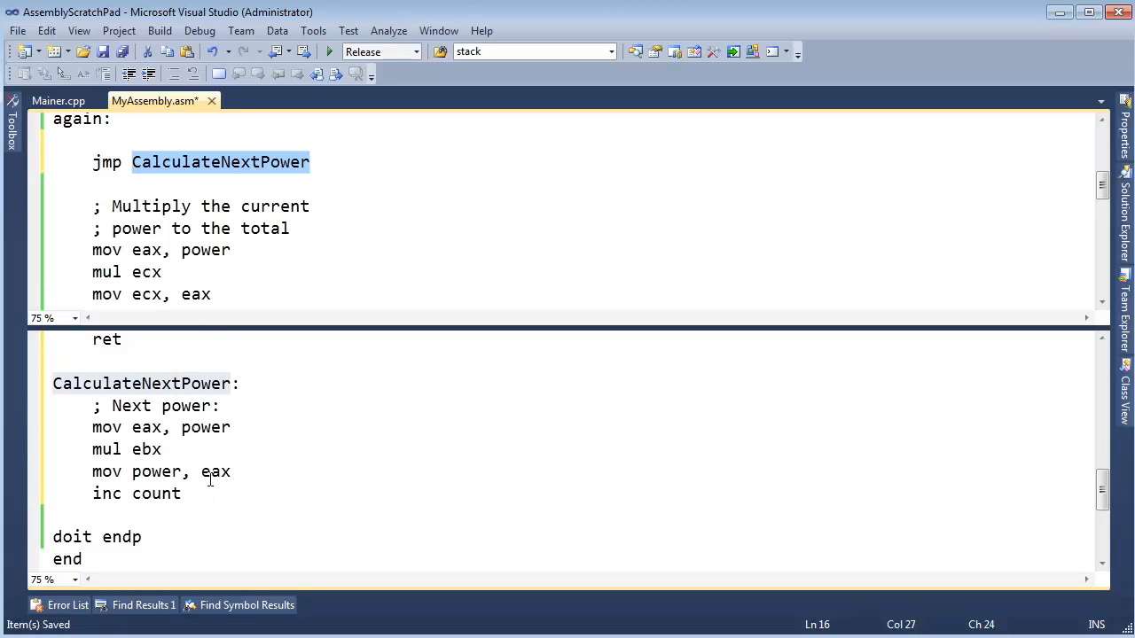
mouse_move(188, 493)
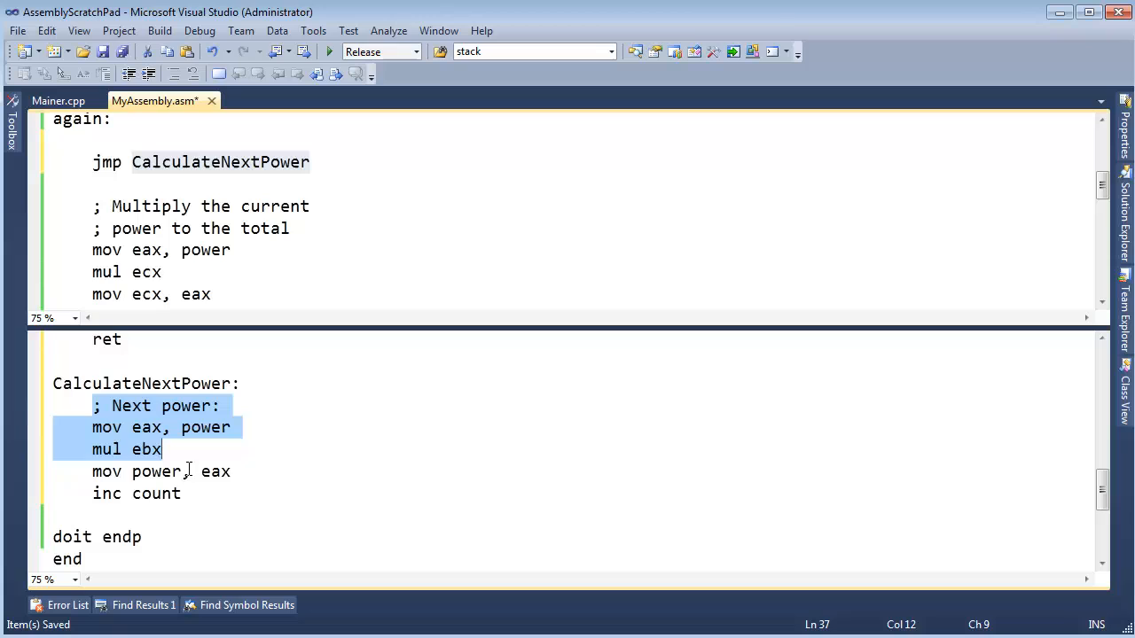
Add a 'back:' label above the multiply comment and end CalculateNextPower with 'jmp back'.
left_click(142, 536)
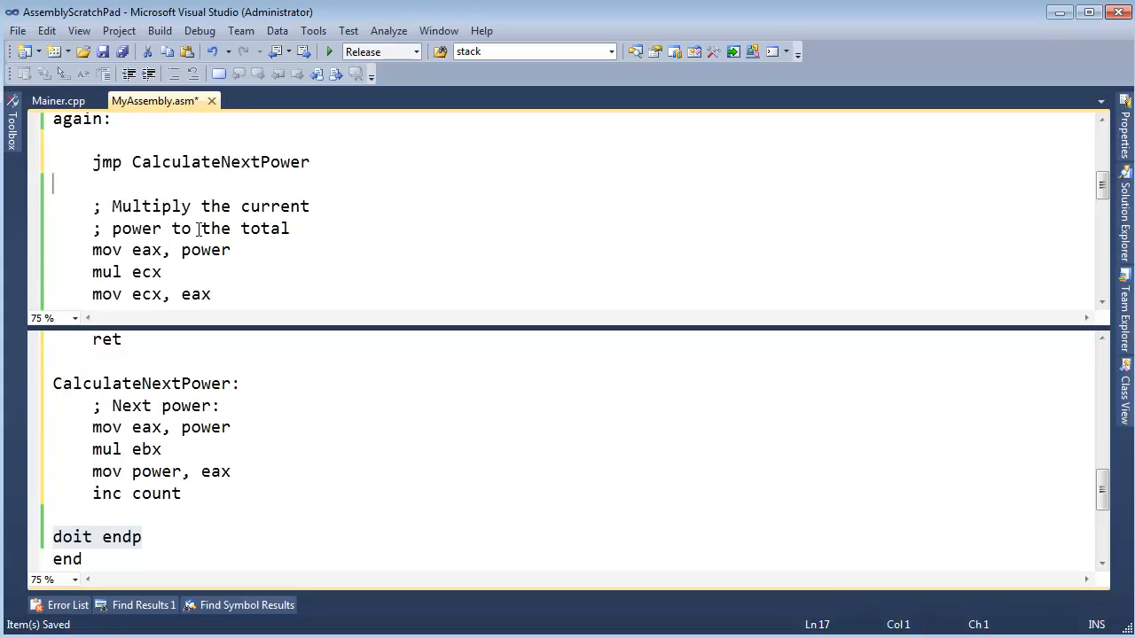
type("back:")
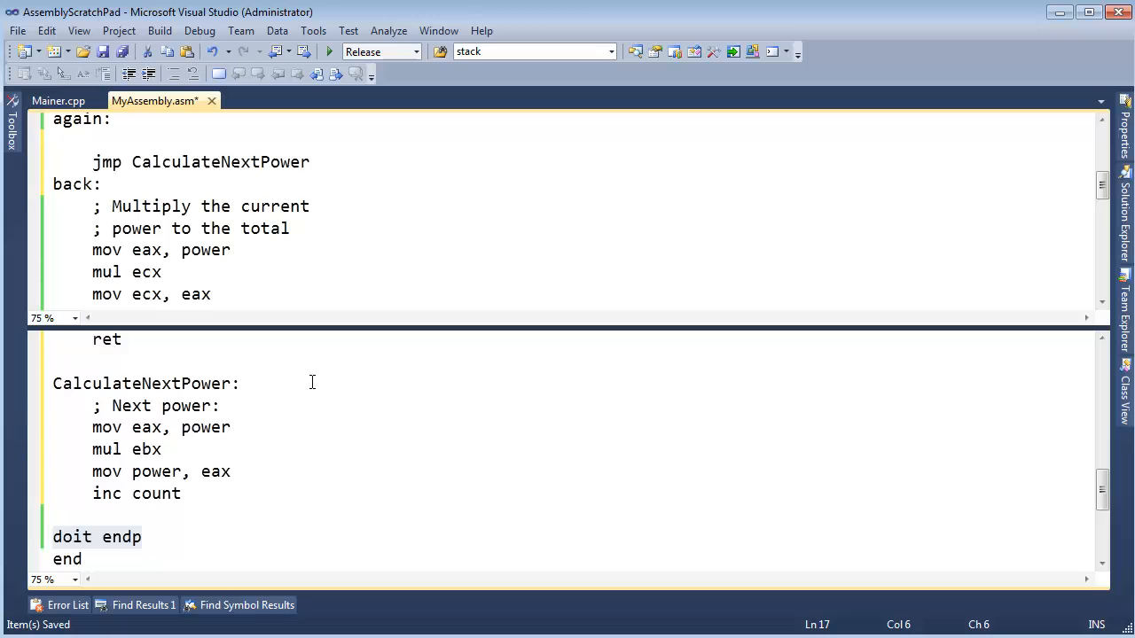
type("j")
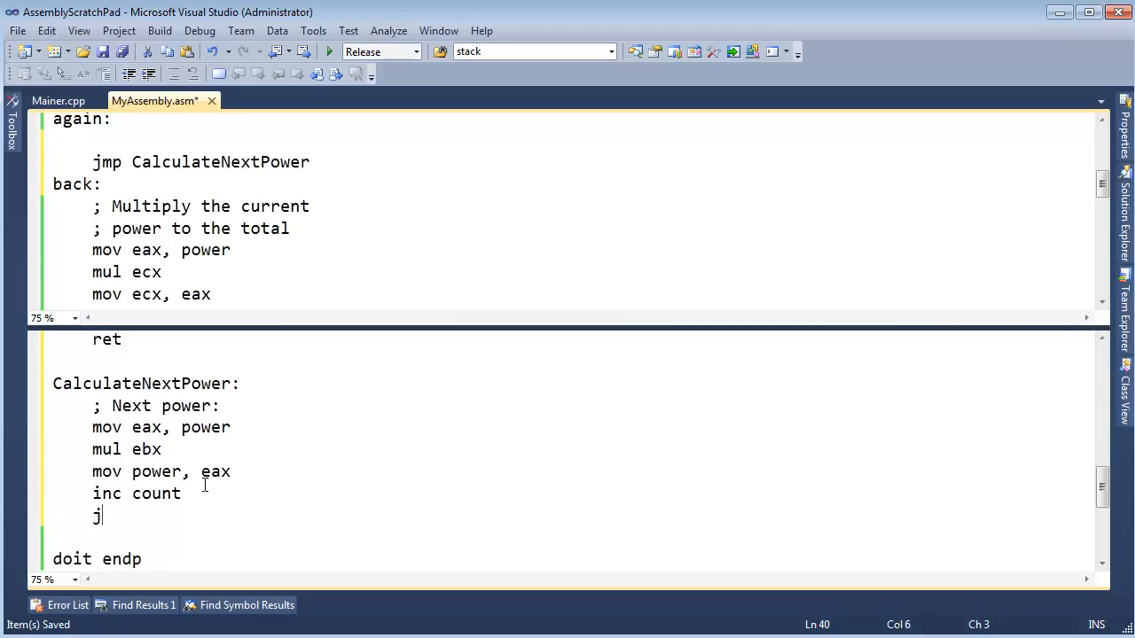
type("mp back")
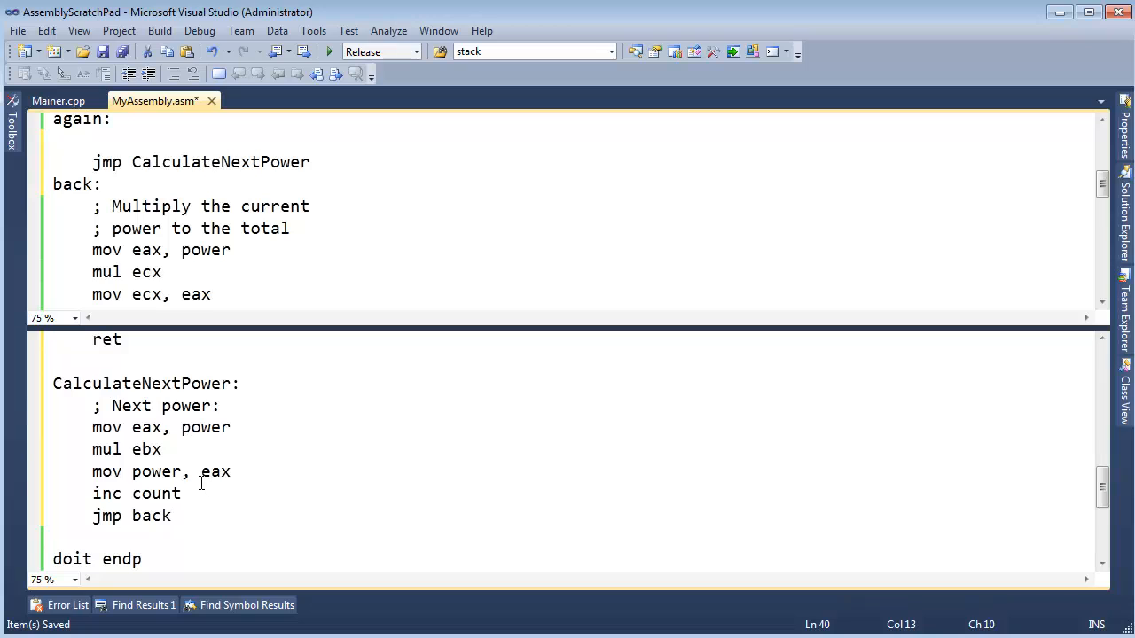
Move to the second divider line after the multiply step, ready to replace it.
left_click(171, 206)
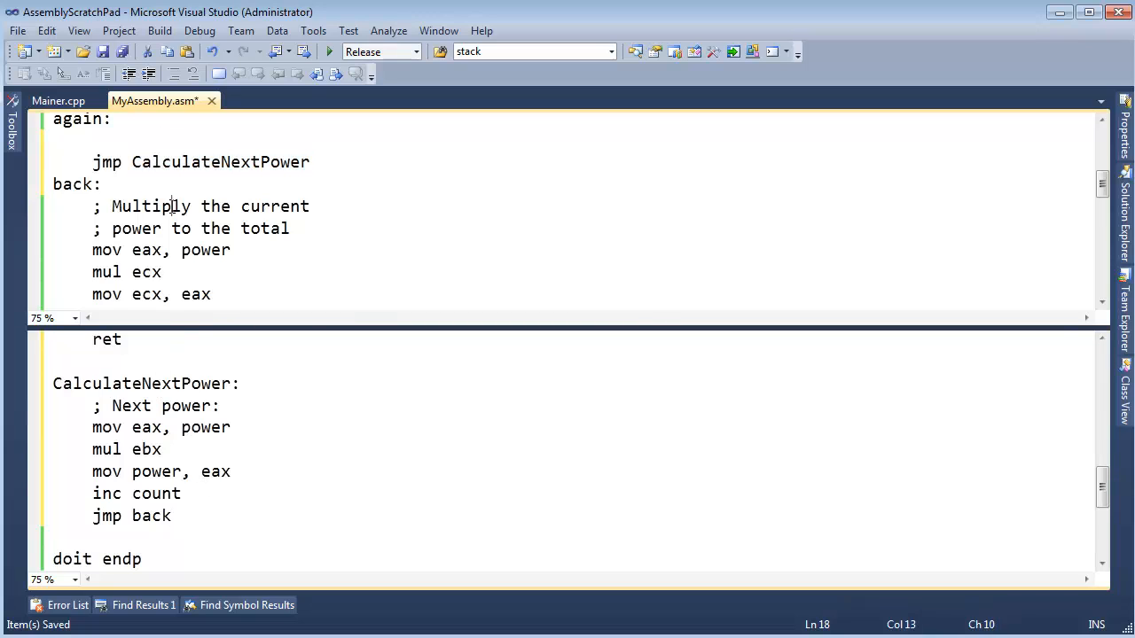
left_click(142, 205)
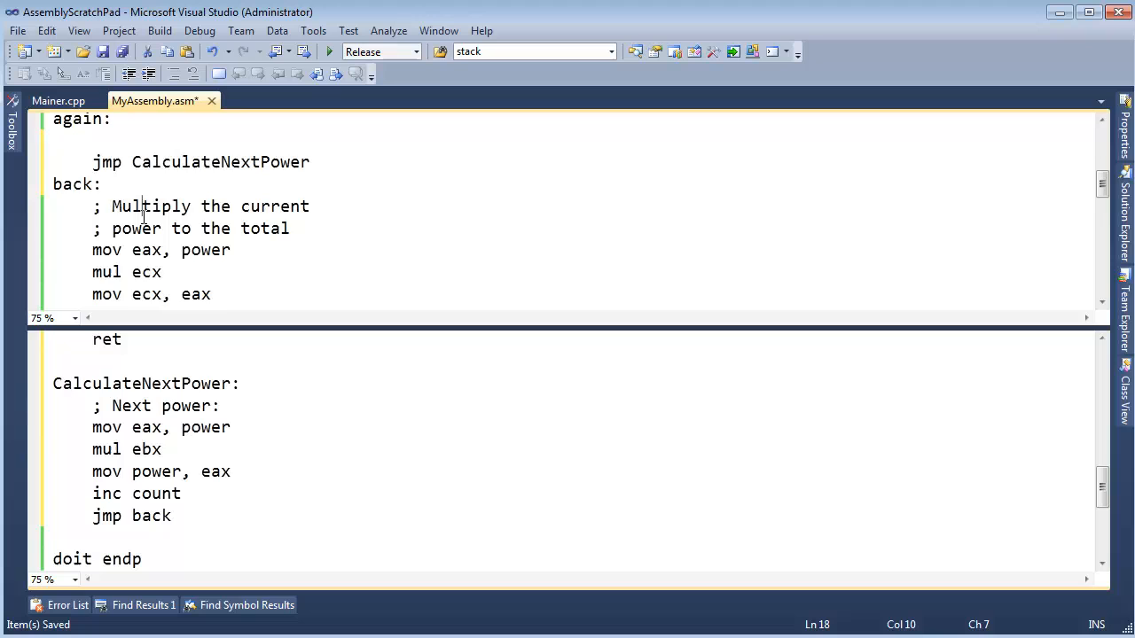
double_click(234, 161)
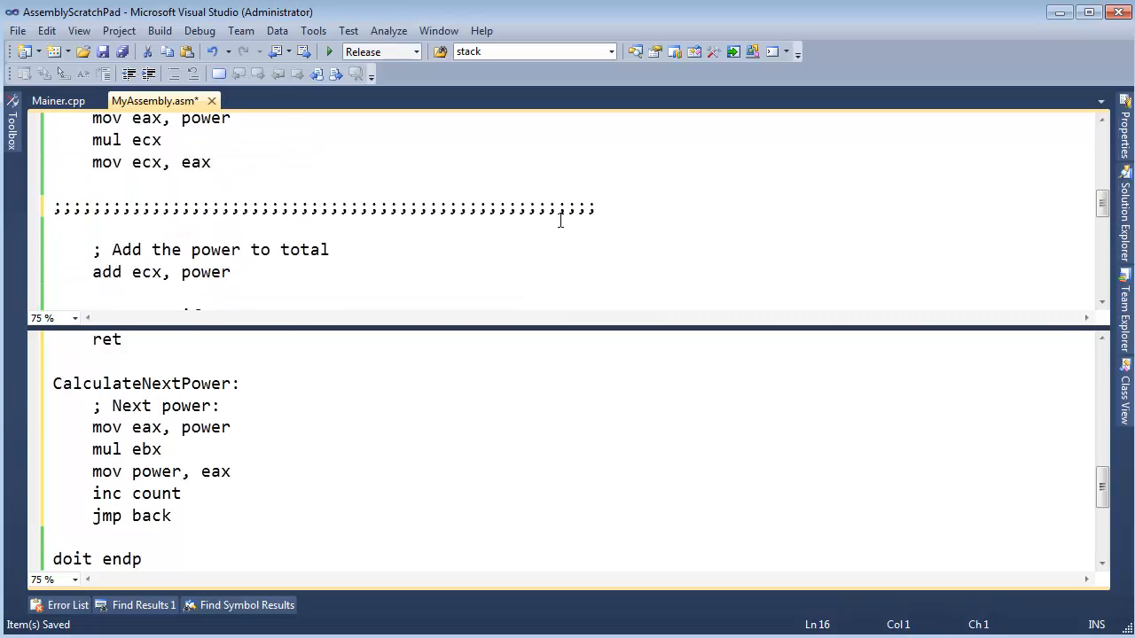
Write 'jmp CalculateNextPower' over the second divider and add a 'back2:' label after it.
type("jmp CalculateNextPower")
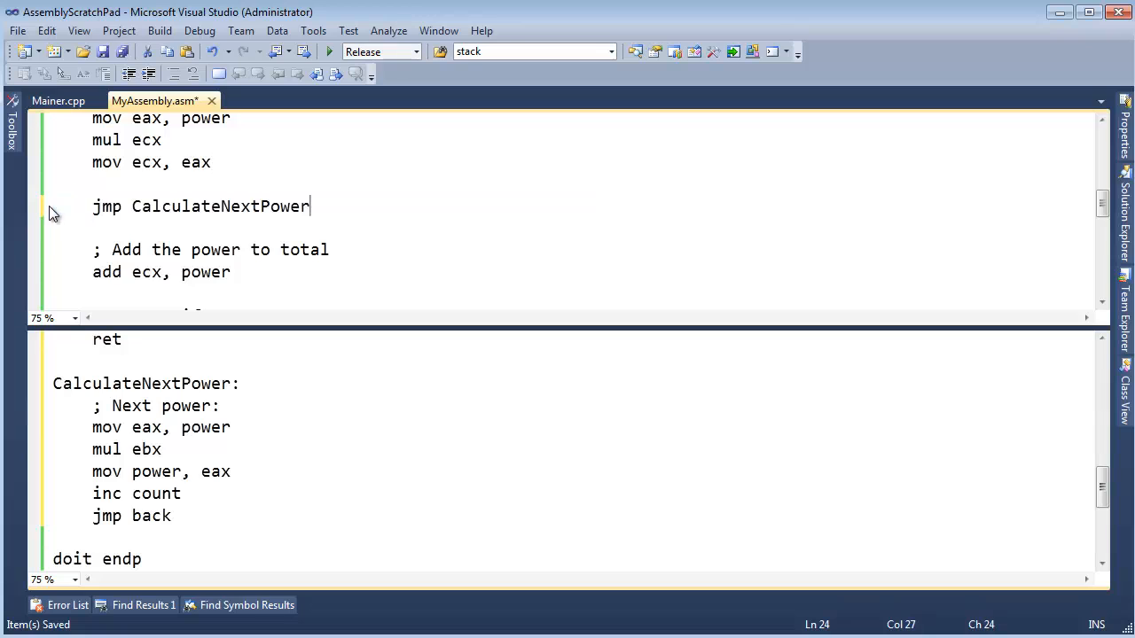
mouse_move(209, 209)
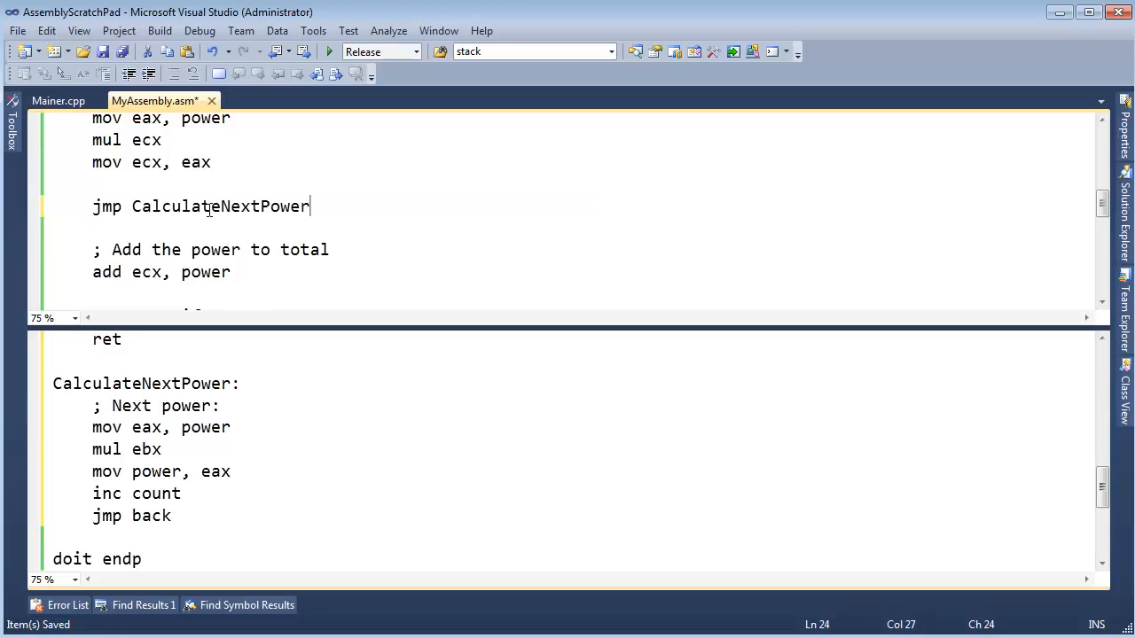
double_click(220, 205)
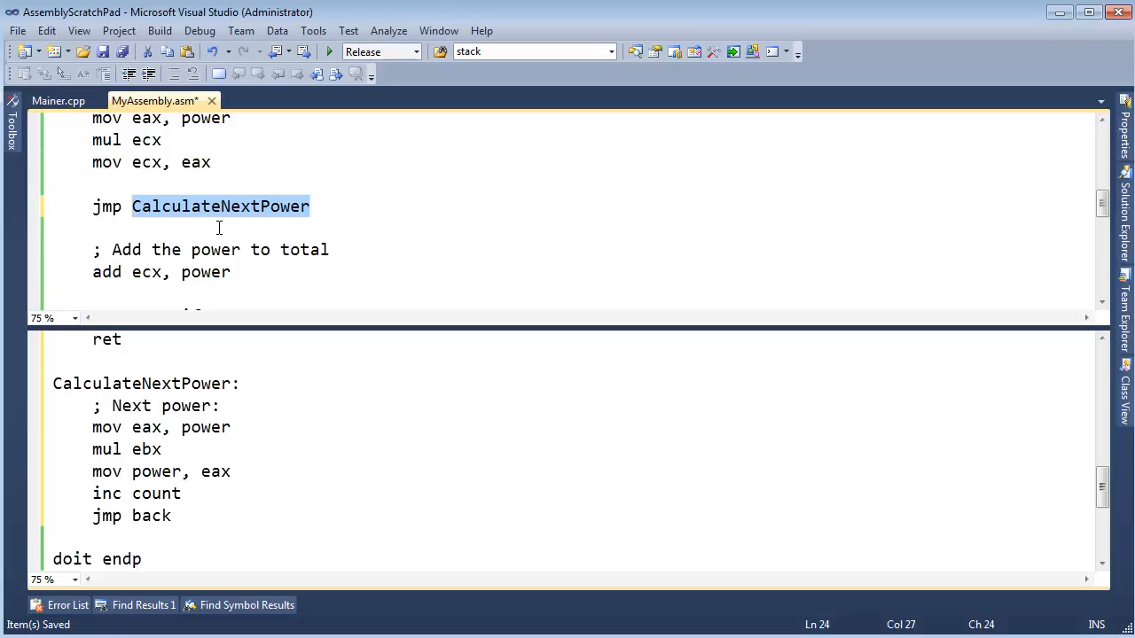
left_click_drag(92, 405, 172, 516)
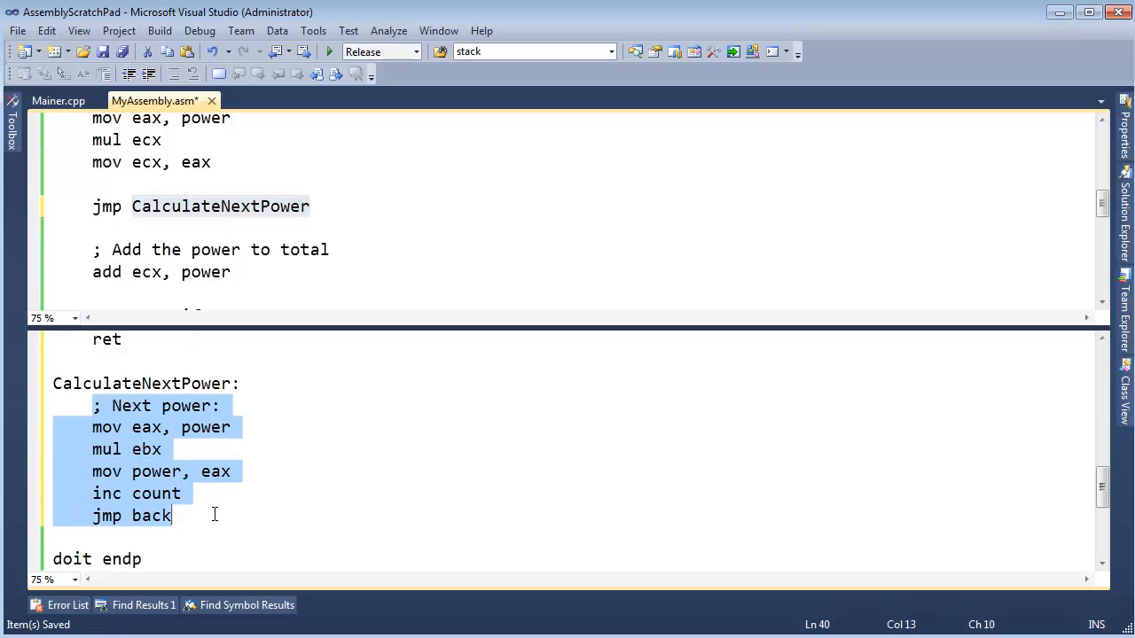
left_click(174, 516)
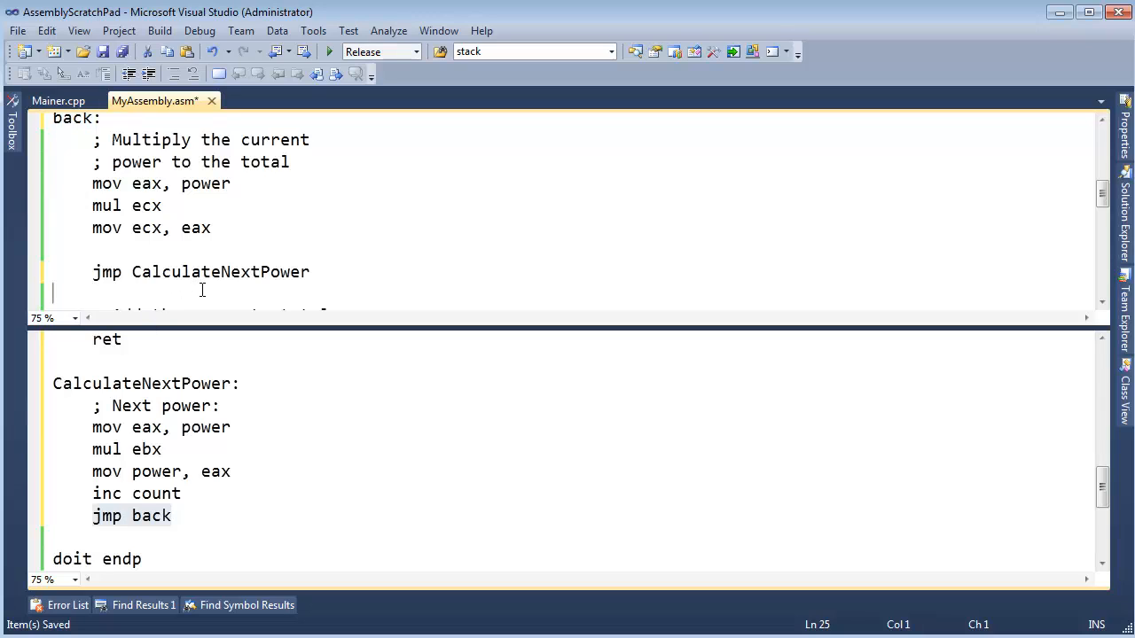
type("back2:")
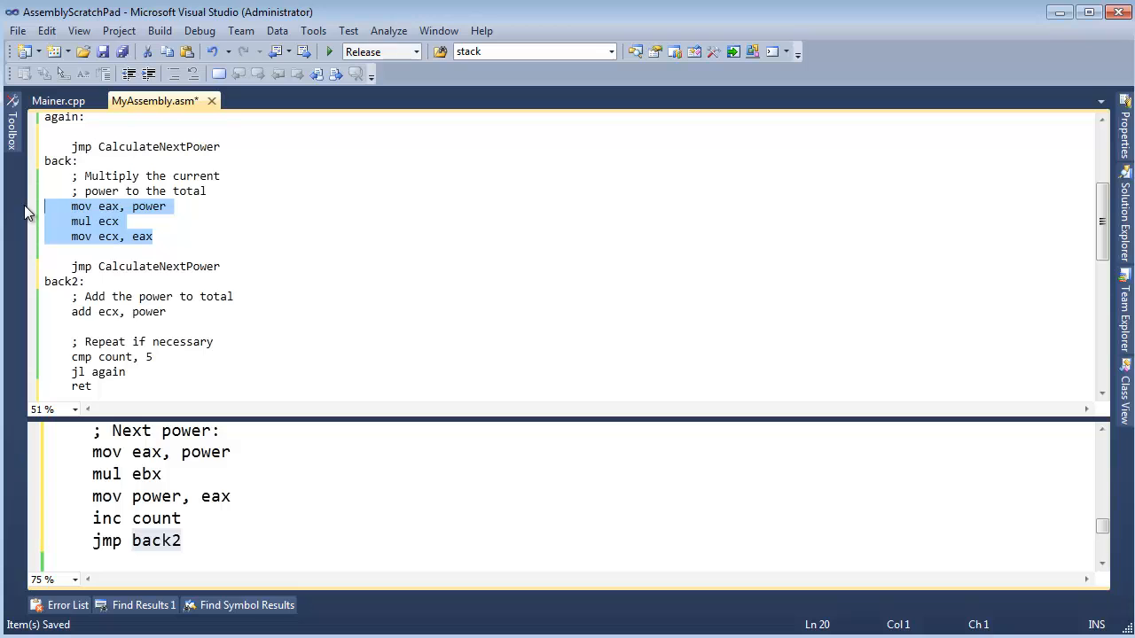
mouse_move(32, 212)
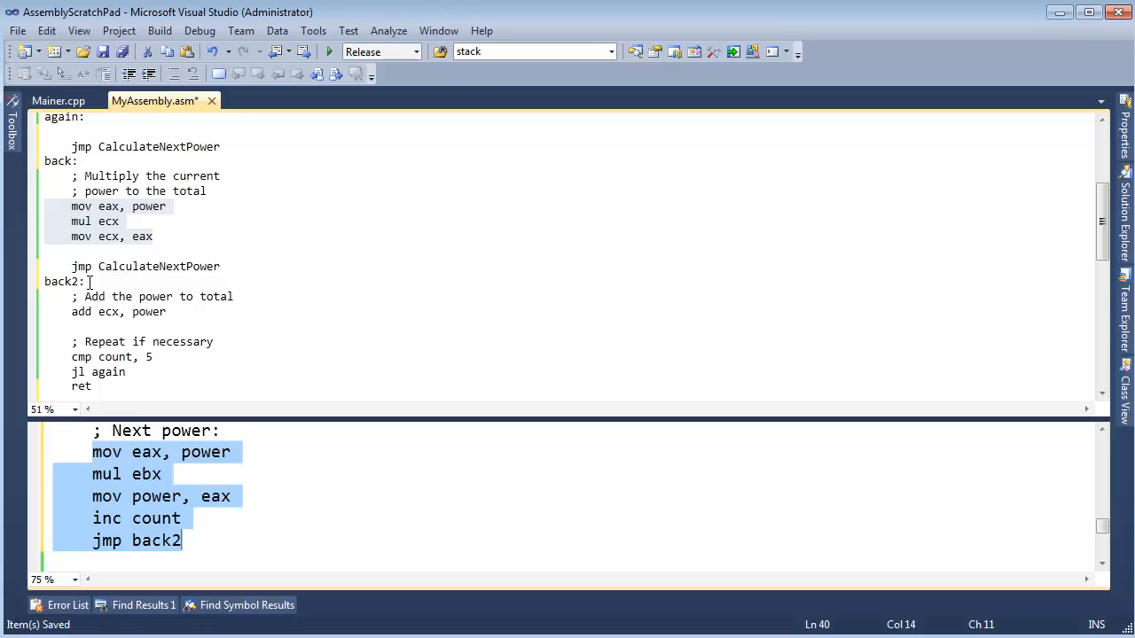
Review the finished flow by visiting the back label, the back2 label and the ret instruction.
left_click(121, 156)
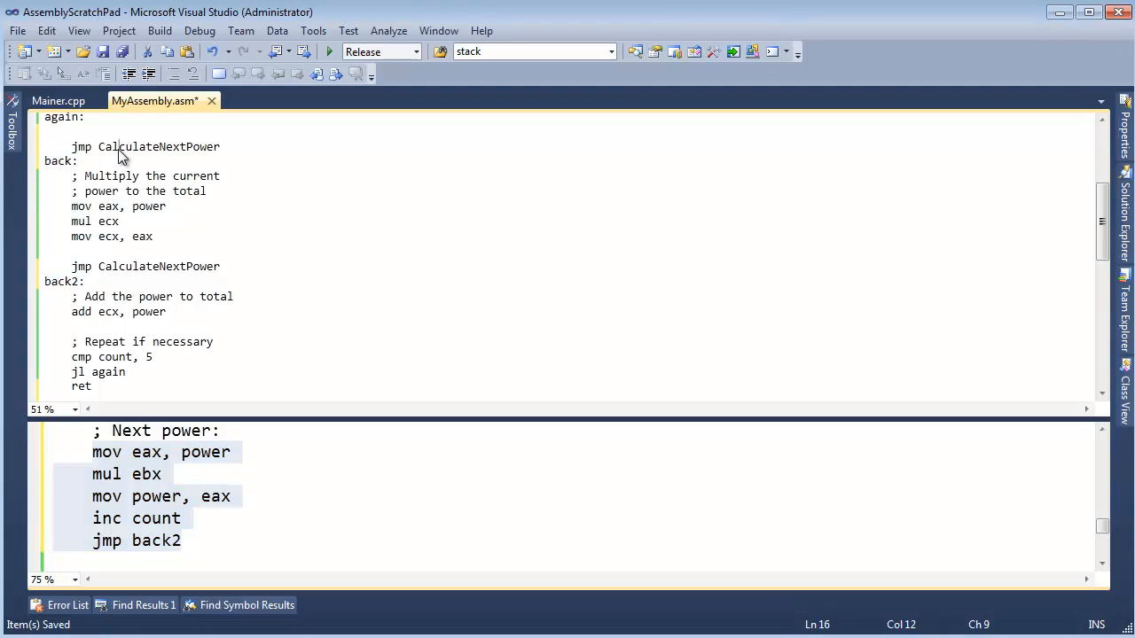
left_click(58, 160)
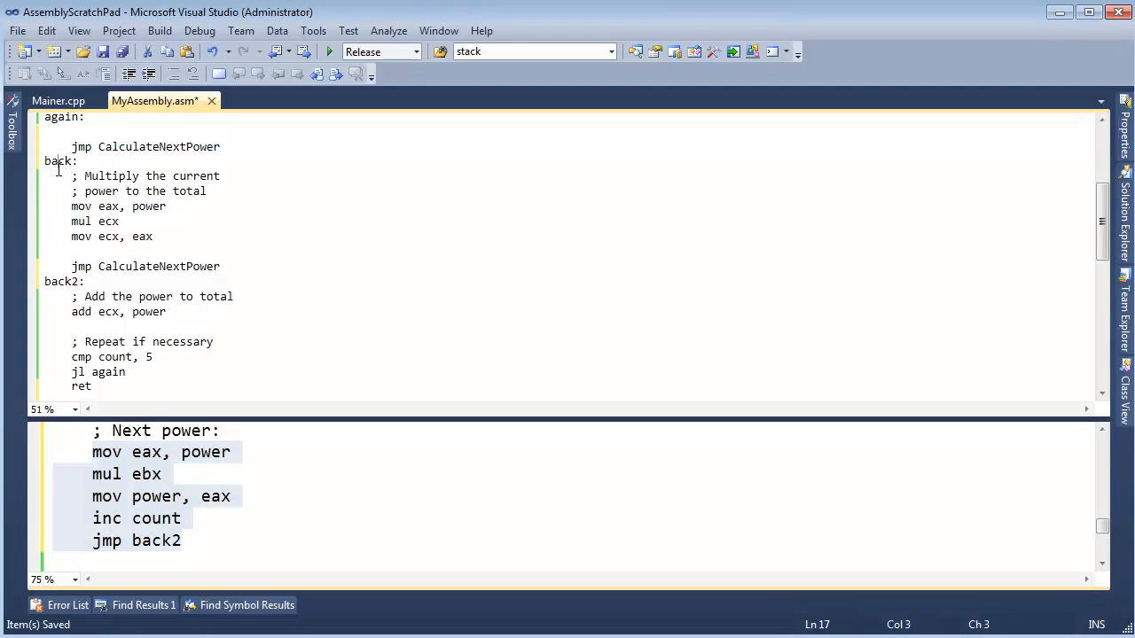
double_click(57, 159)
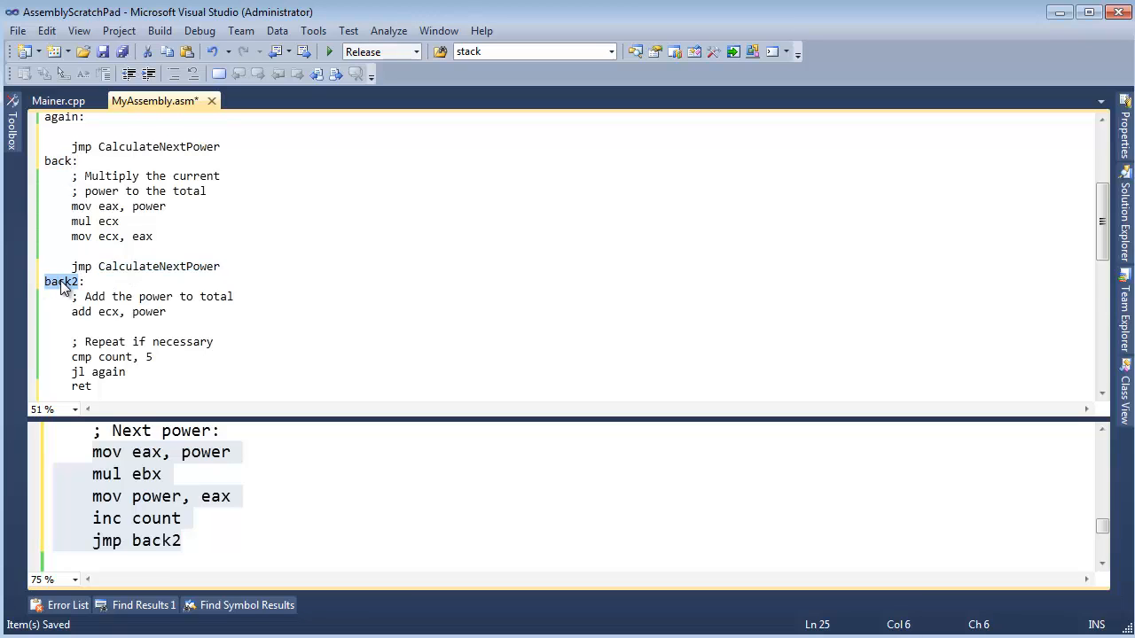
left_click(159, 266)
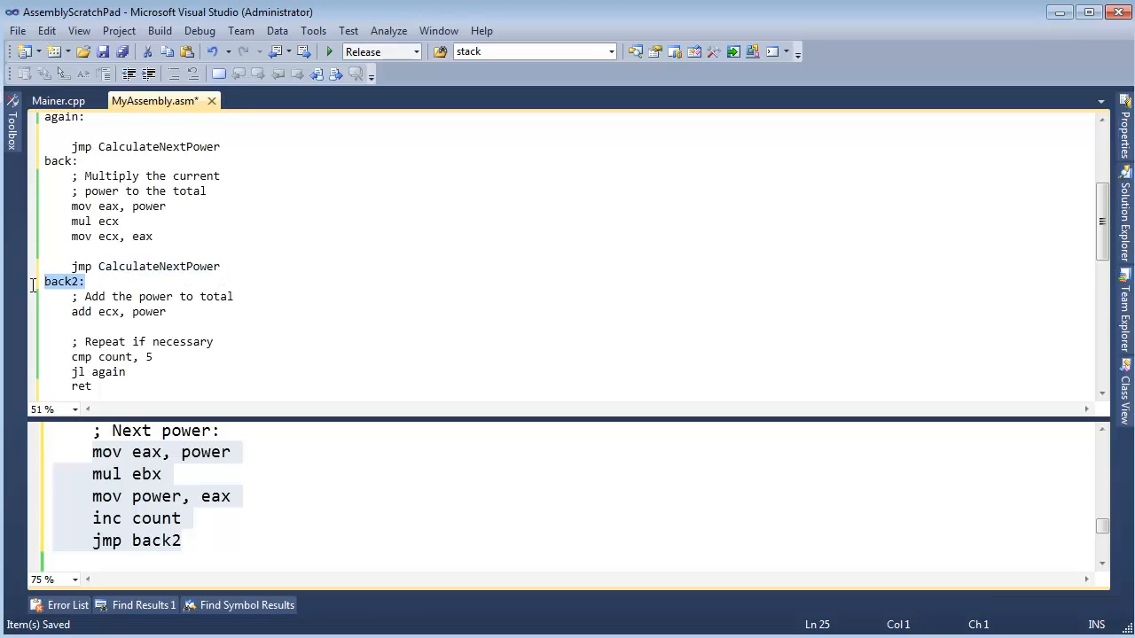
double_click(82, 387)
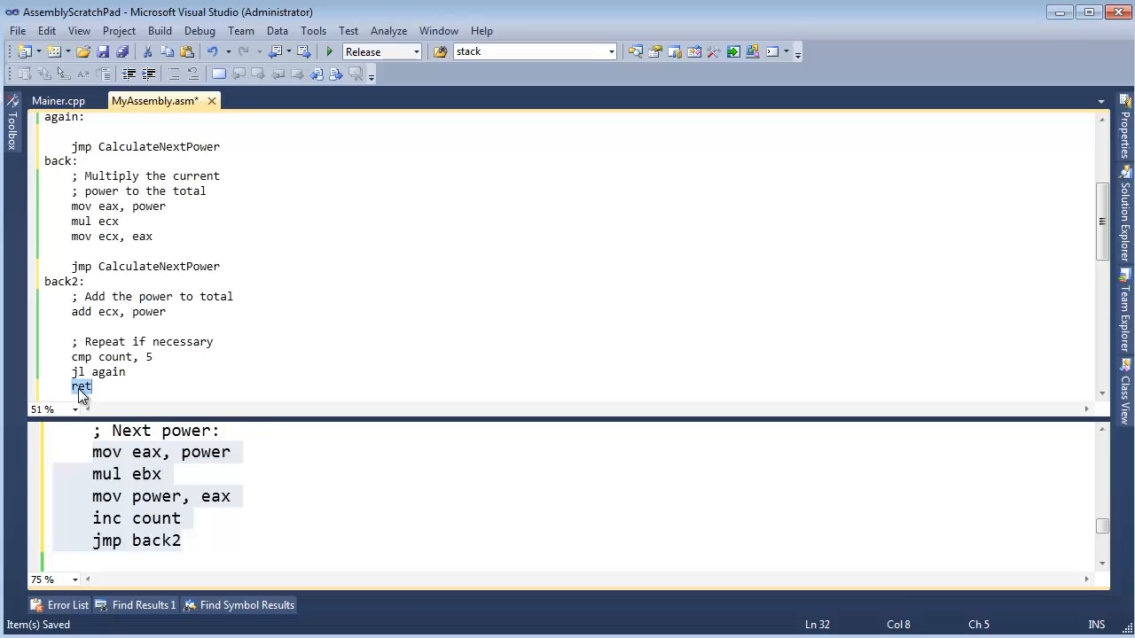